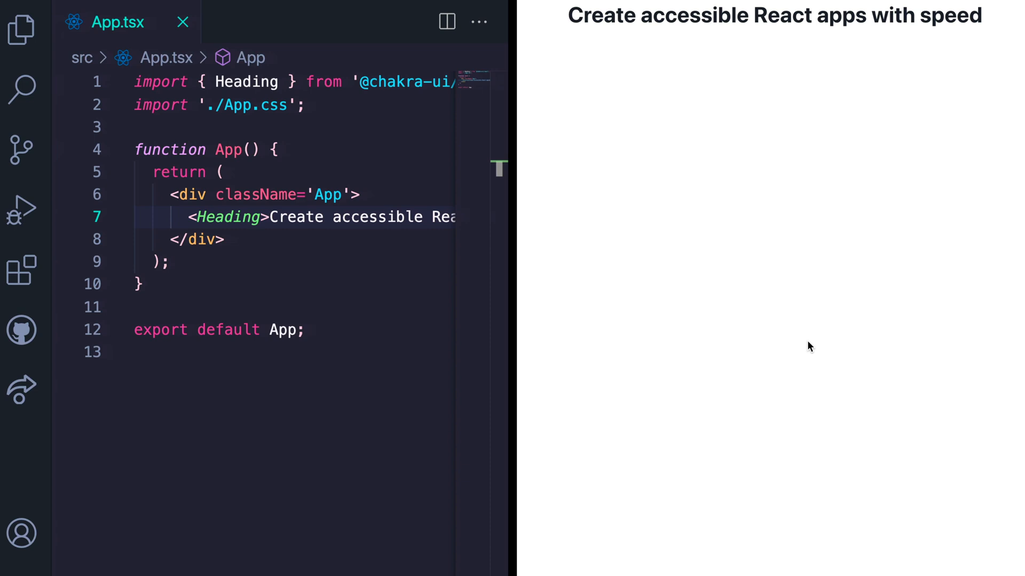
{"action": "mouse_move", "coordinate": [267, 268]}
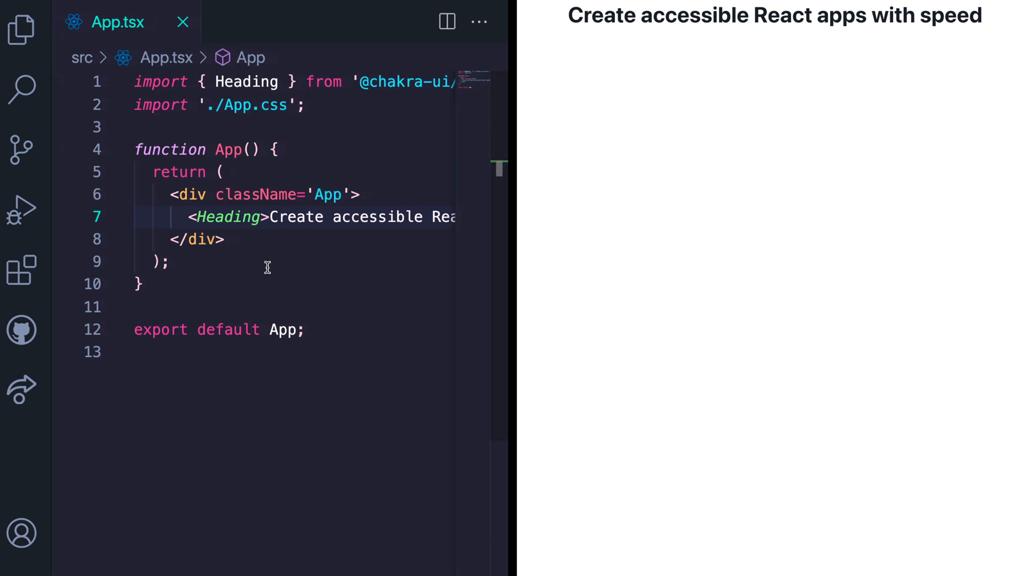
Give the Heading an as="h2" prop and save so the page re-renders as h2
{"action": "left_click", "coordinate": [261, 217]}
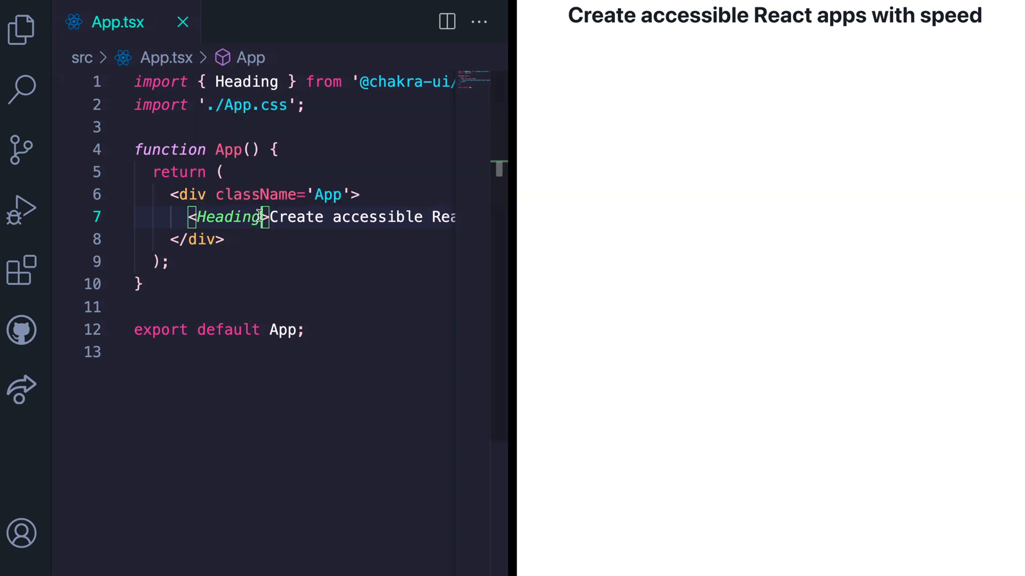
{"action": "type", "text": "as=\"h2\""}
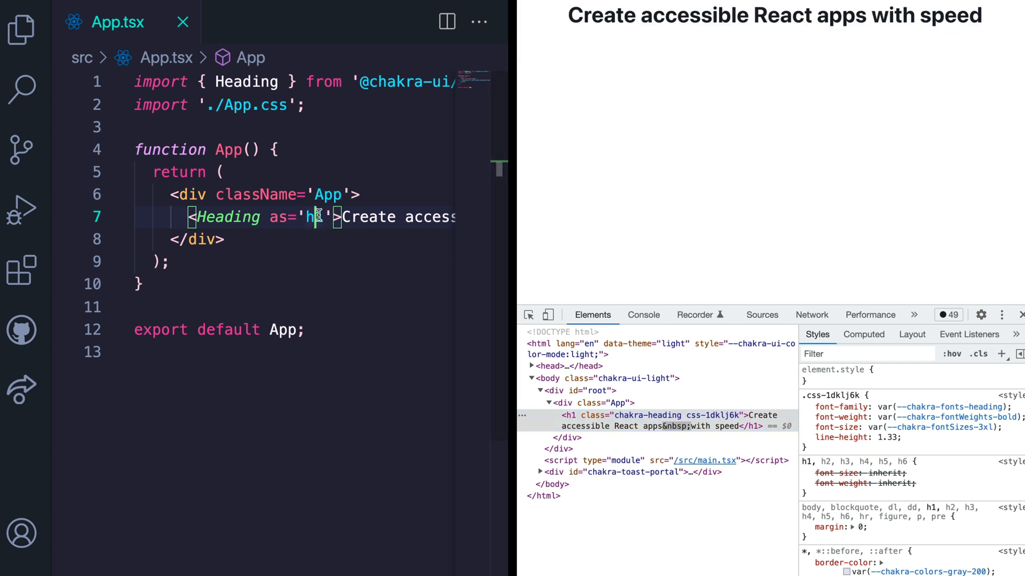
{"action": "key", "text": "Backspace"}
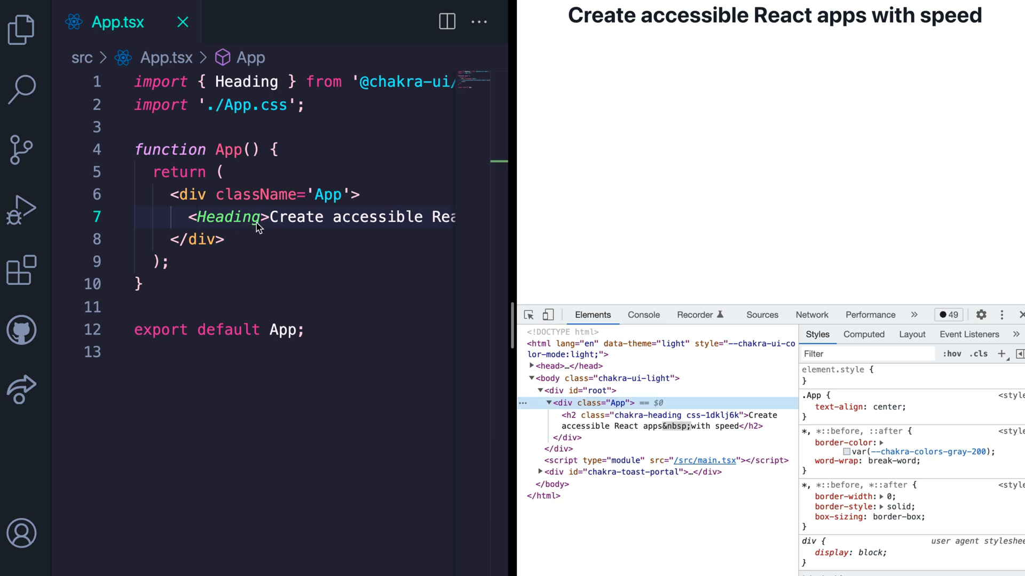
Begin a font prop on Heading, typing 'font' to surface the fontSize suggestion
{"action": "left_click", "coordinate": [264, 217]}
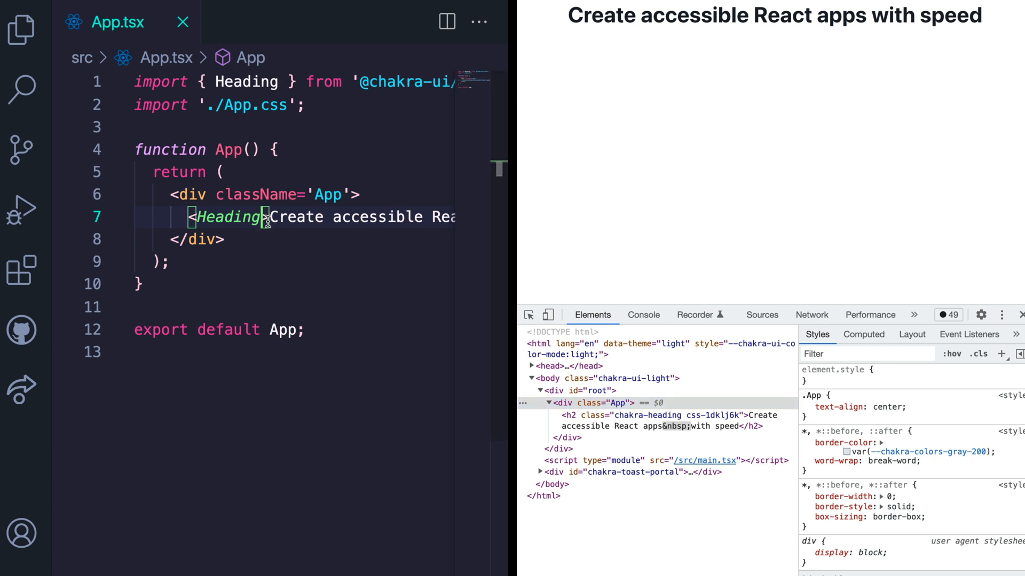
{"action": "type", "text": "font"}
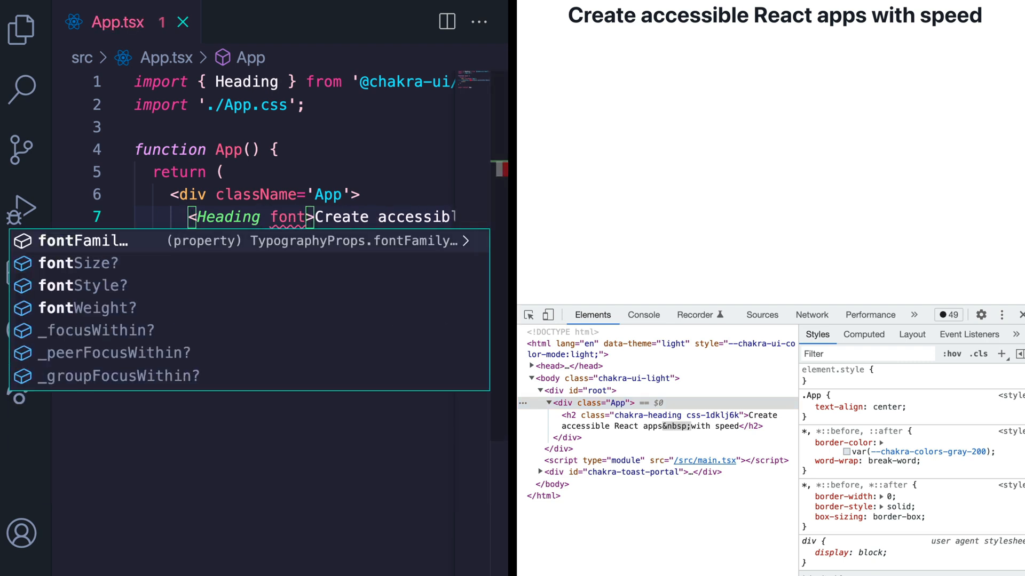